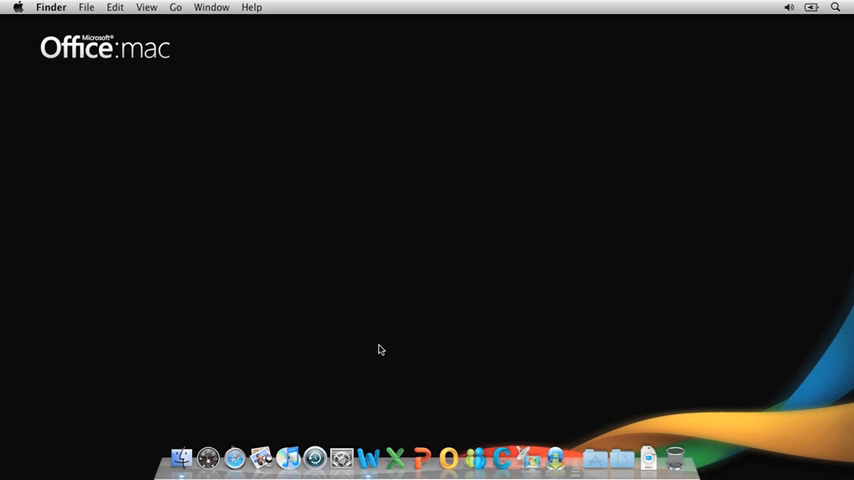
mouse_move(368, 458)
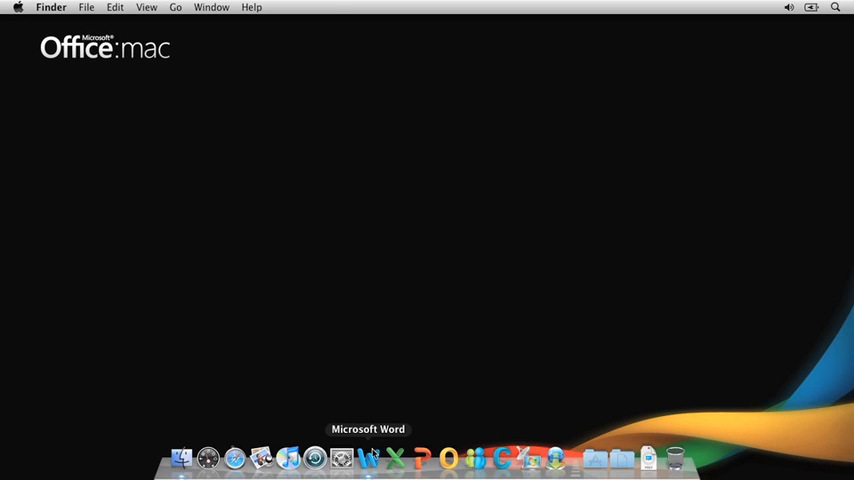
Launch Microsoft Word from the Dock so the Adventure-Works Brochure opens
left_click(368, 458)
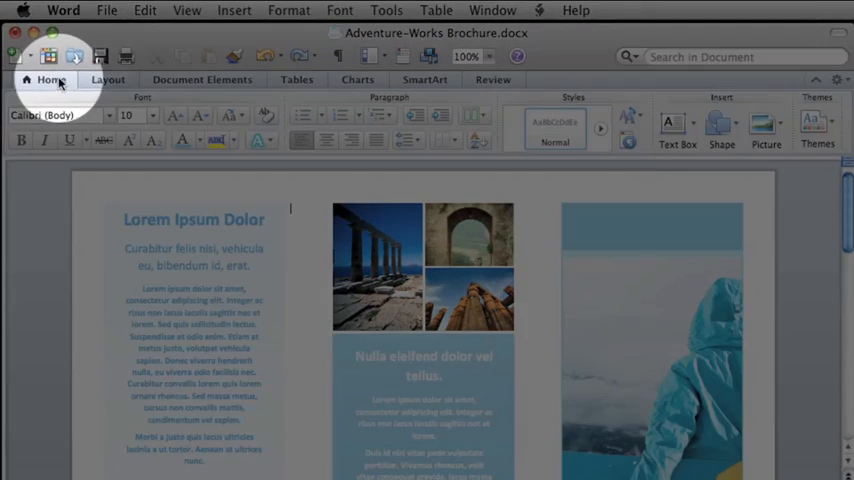
Browse the Document Elements, Tables and Charts tabs, then collapse the ribbon to tab names only
left_click(200, 80)
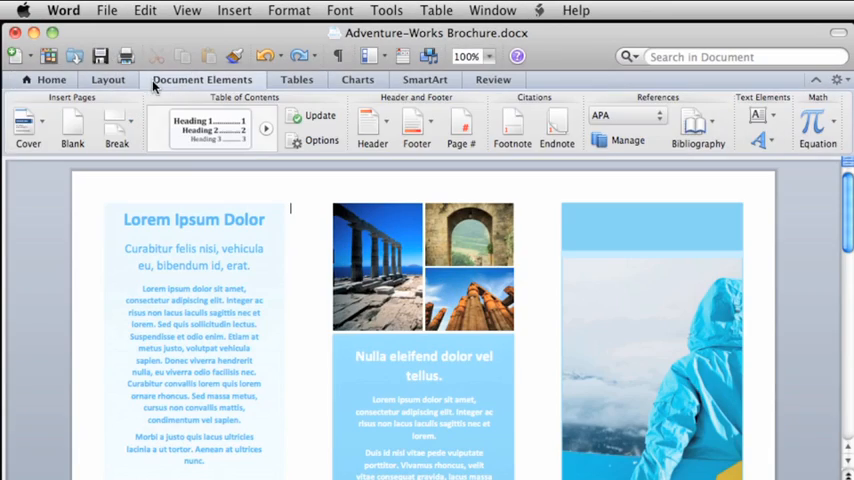
left_click(296, 80)
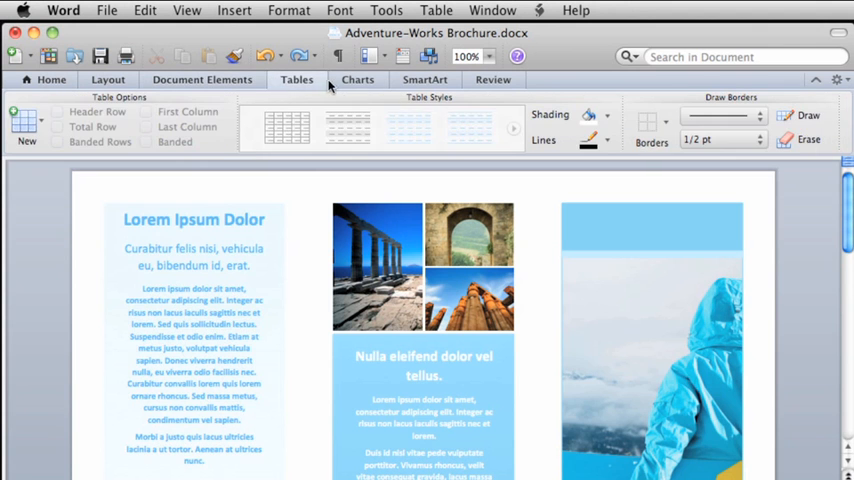
left_click(356, 80)
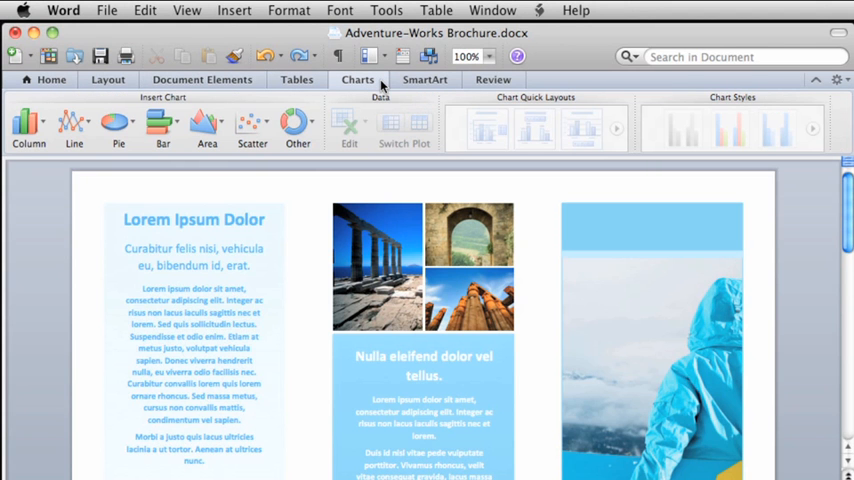
left_click(290, 208)
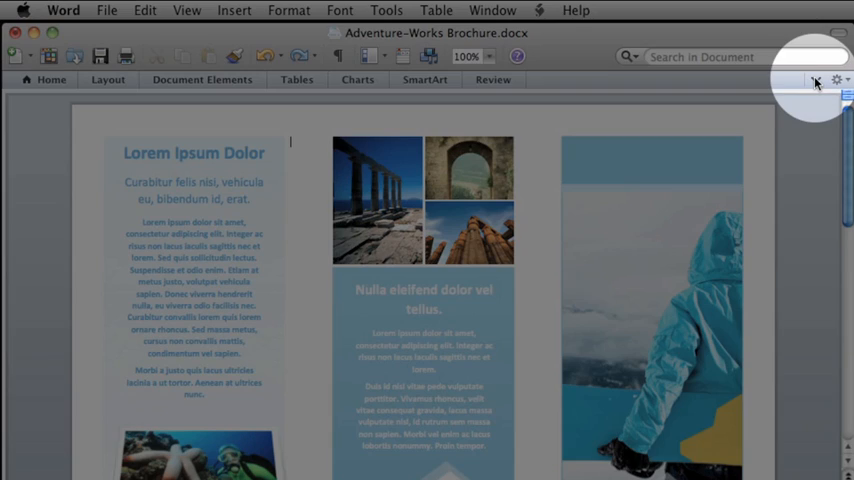
Expand the ribbon back to full size and switch to the Home formatting tools
left_click(356, 80)
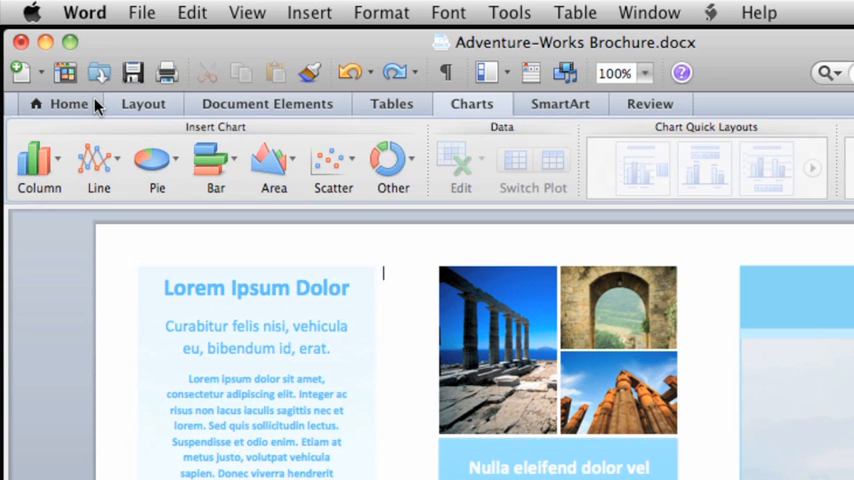
left_click(68, 104)
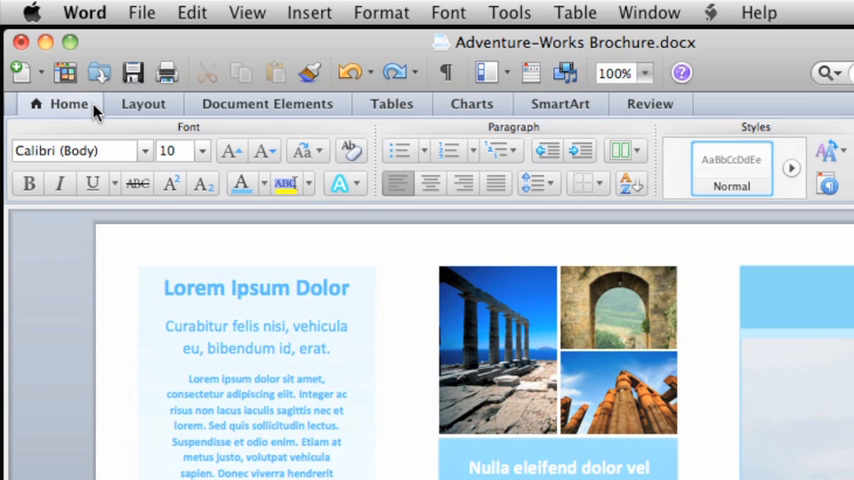
left_click(382, 272)
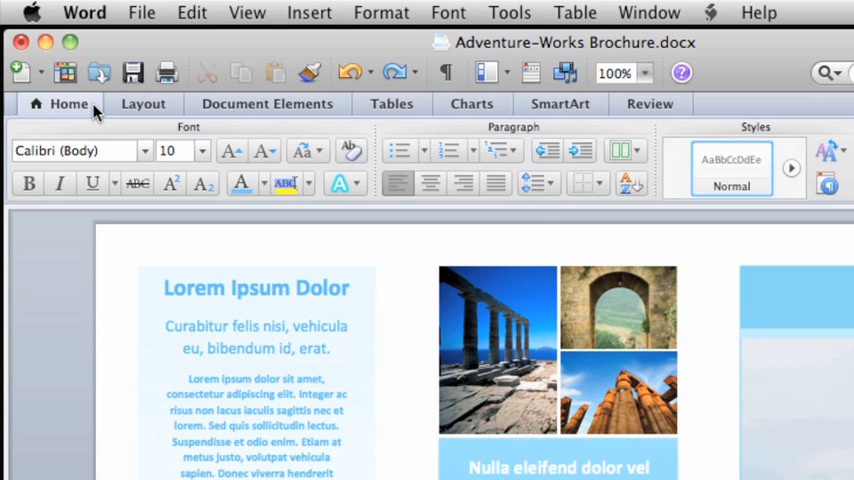
mouse_move(176, 140)
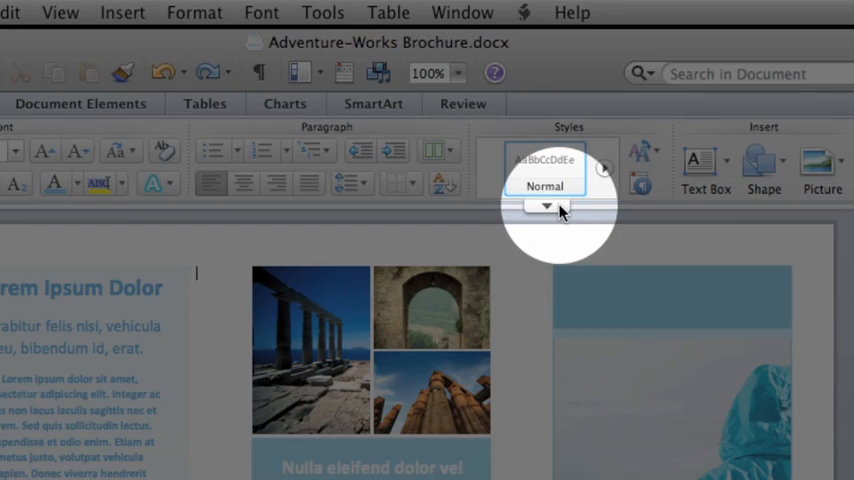
Select the stone columns photo so the Format Picture contextual tab appears
left_click(546, 208)
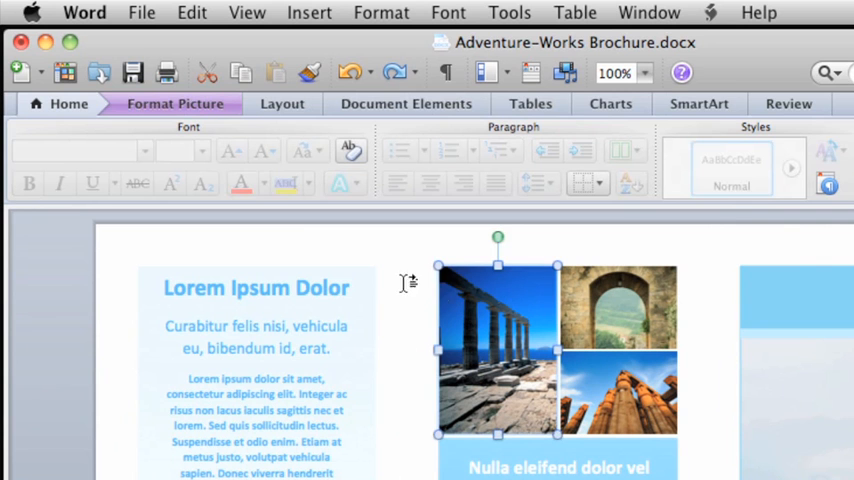
View the Format Picture tools, return to Home, and enter ribbon tab-order customization
left_click(174, 104)
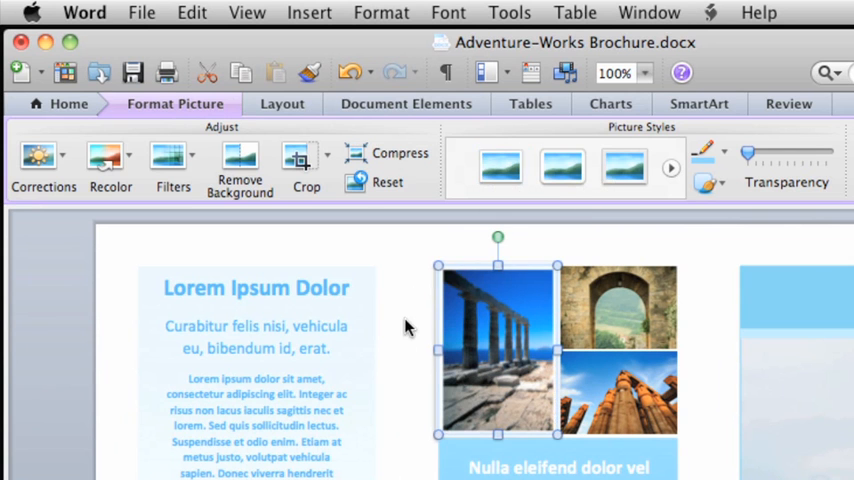
left_click(68, 104)
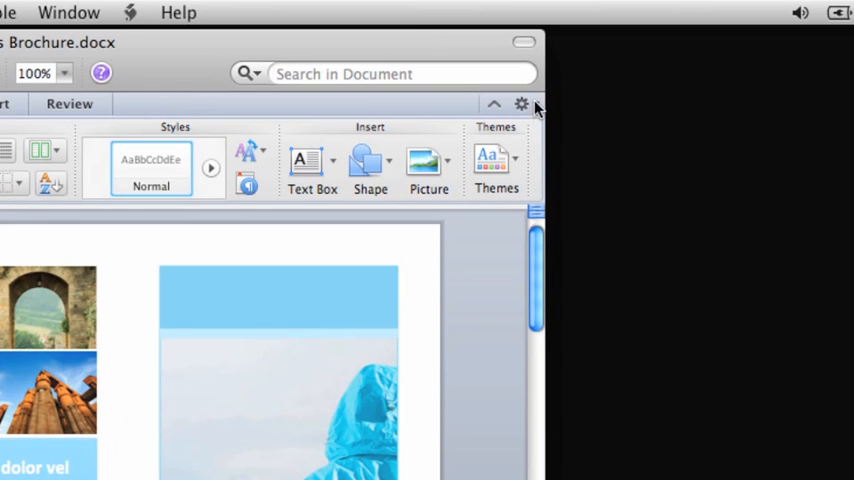
left_click(520, 104)
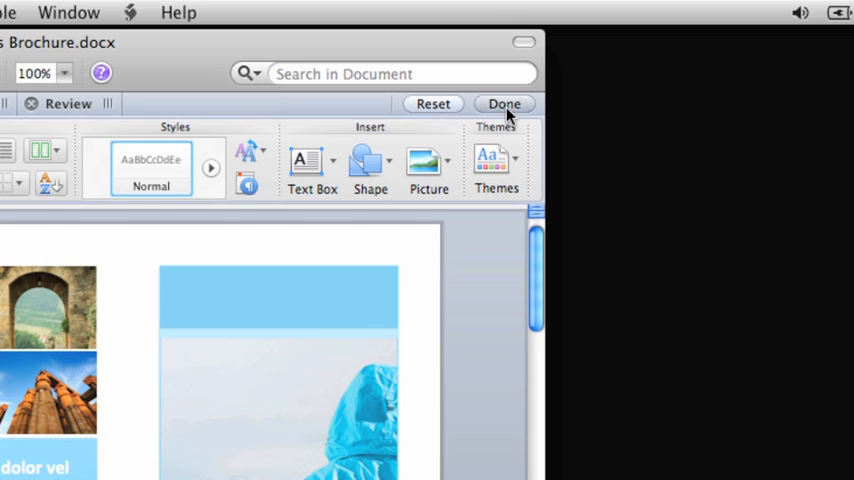
Finish tab-order customization without changes and show the ribbon gear options list
left_click(504, 104)
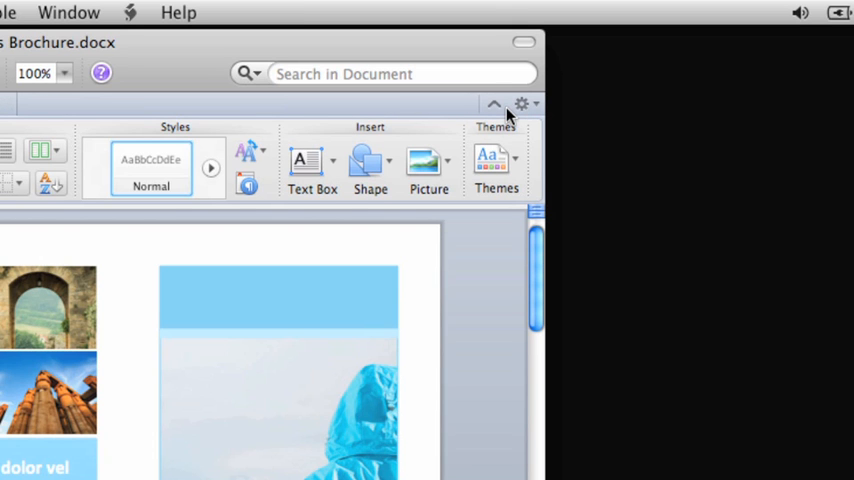
left_click(520, 104)
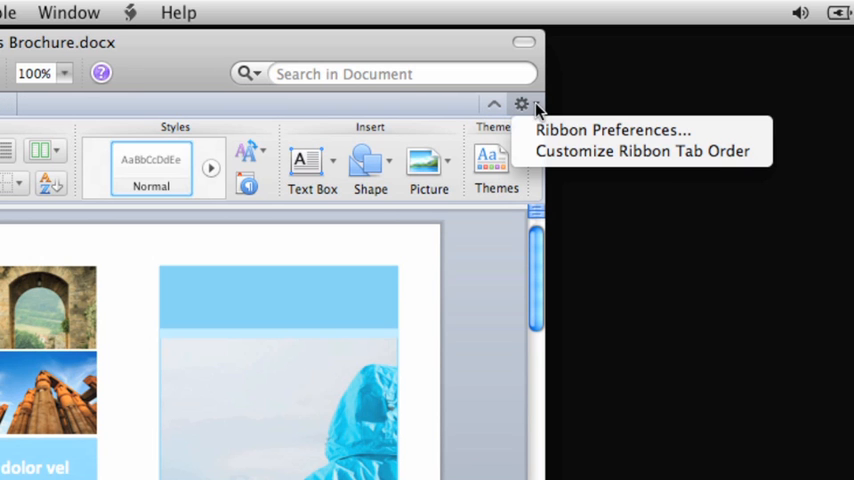
mouse_move(530, 136)
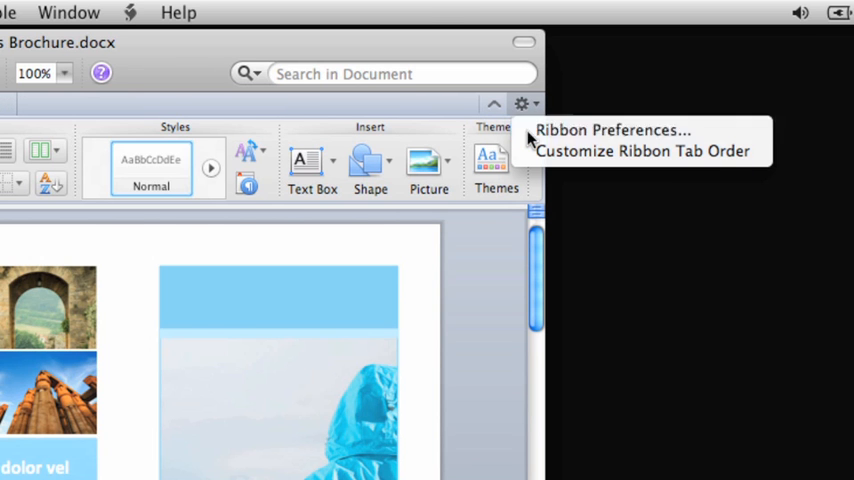
Choose Ribbon Preferences… to show the turn-on, expand, appearance and tab visibility settings
left_click(612, 128)
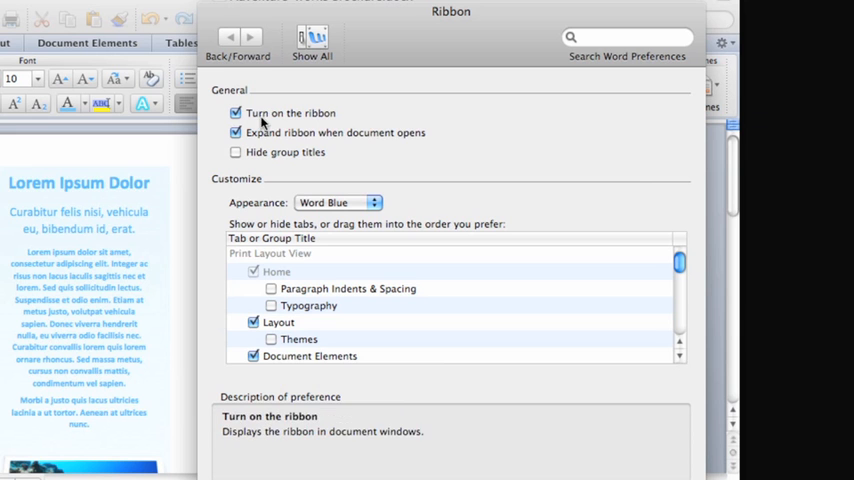
mouse_move(322, 152)
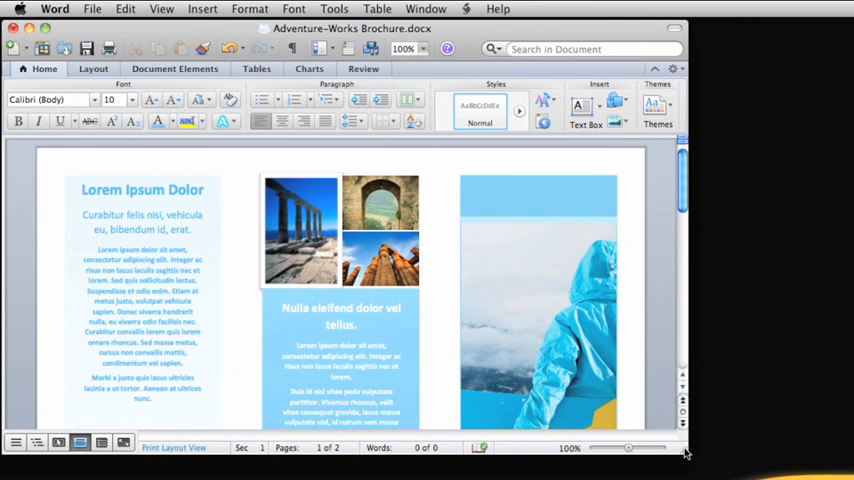
Close Ribbon preferences and return to the brochure with the ribbon fitted compactly
left_click(224, 180)
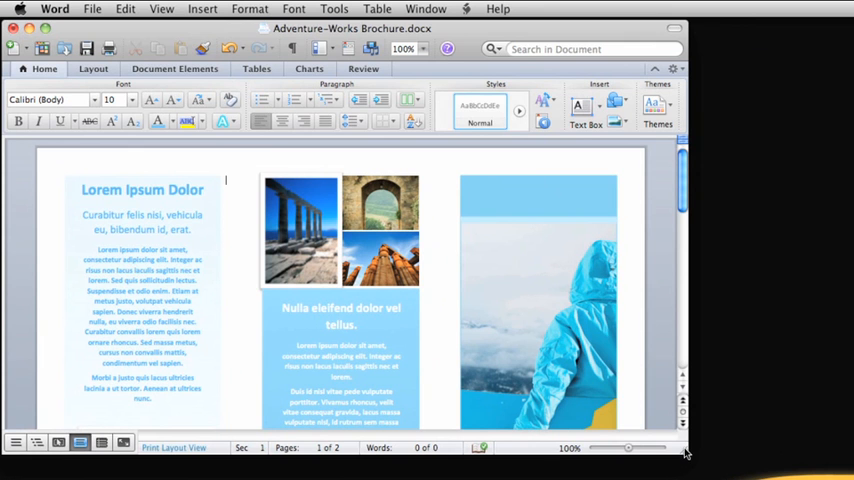